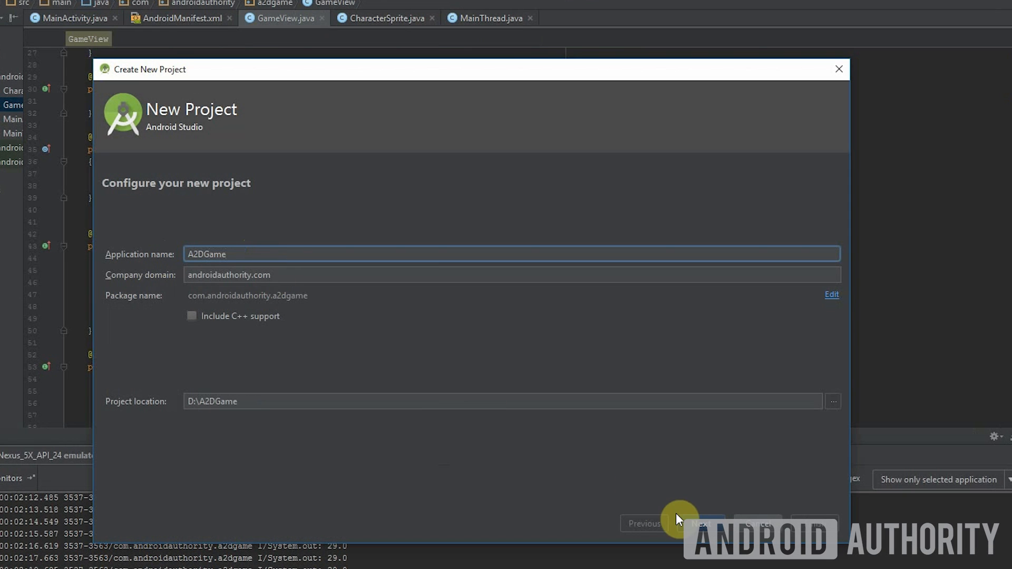
Step: Create the A2DGame project for phone and tablet (API 15) with an Empty Activity named MainActivity
left_click(701, 523)
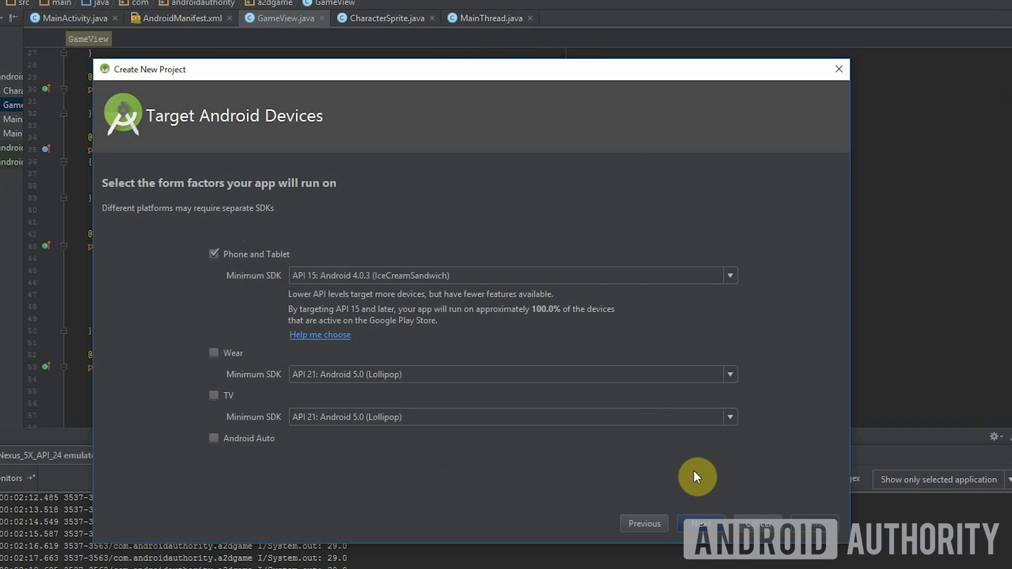
left_click(701, 523)
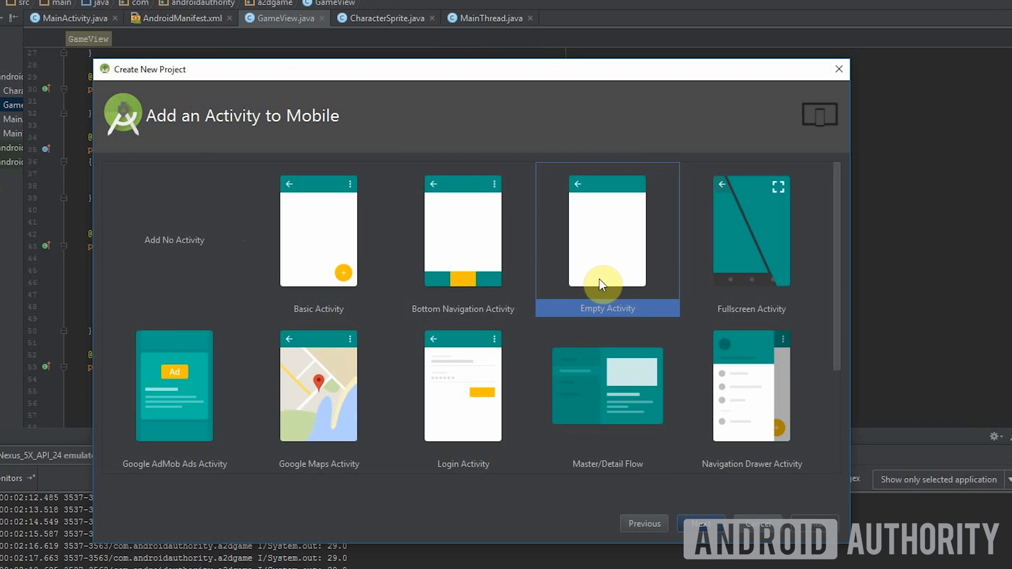
left_click(701, 523)
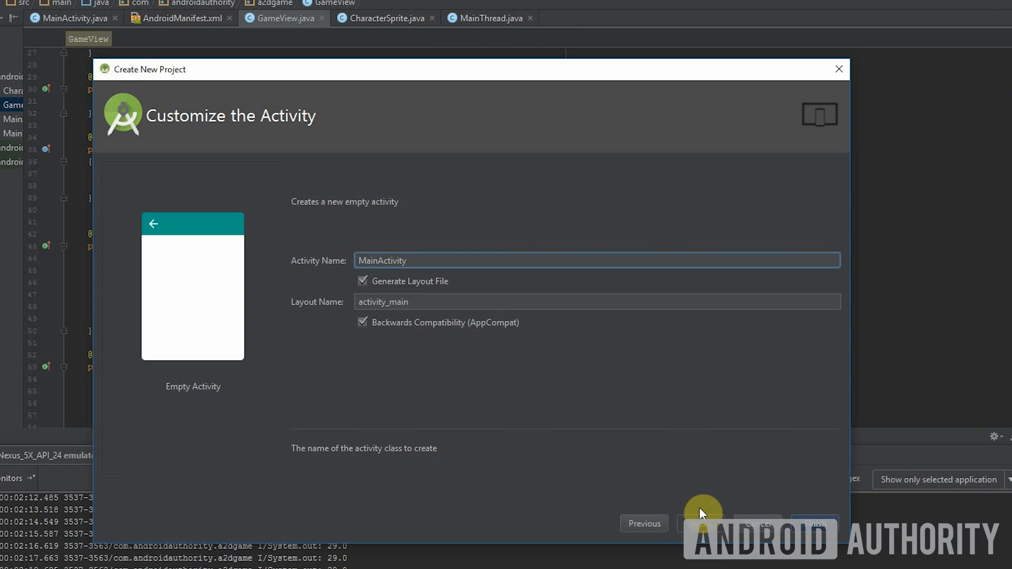
left_click(814, 521)
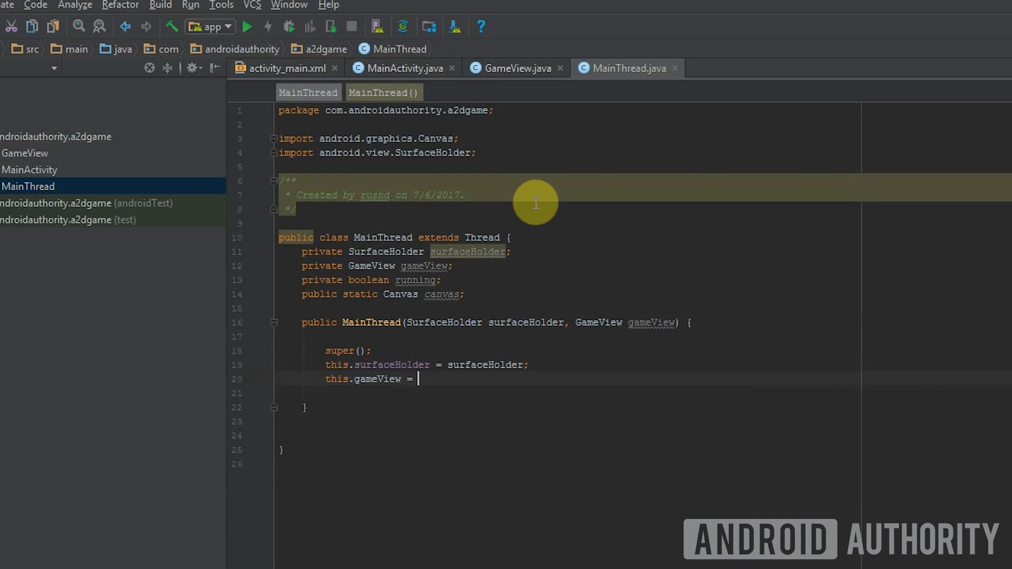